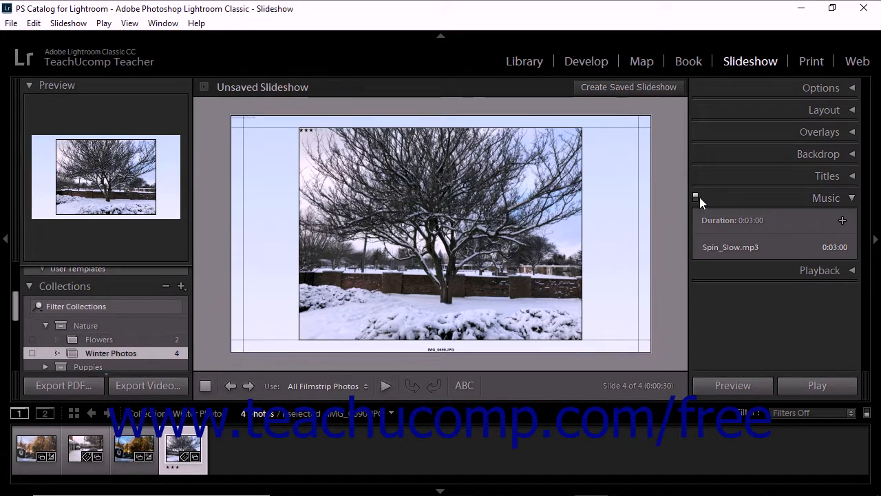
pyautogui.moveTo(695, 197)
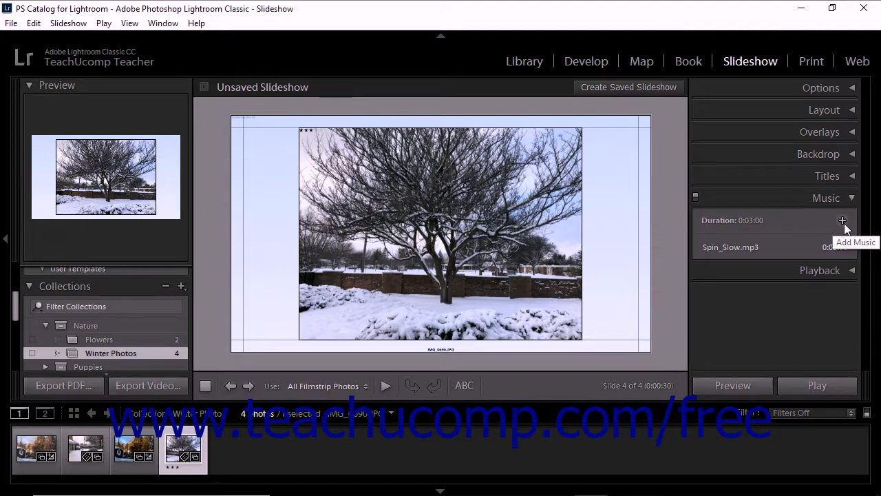
# Add AfternoonSun_Slow.mp3 from the Music folder as a second slideshow track
pyautogui.click(843, 220)
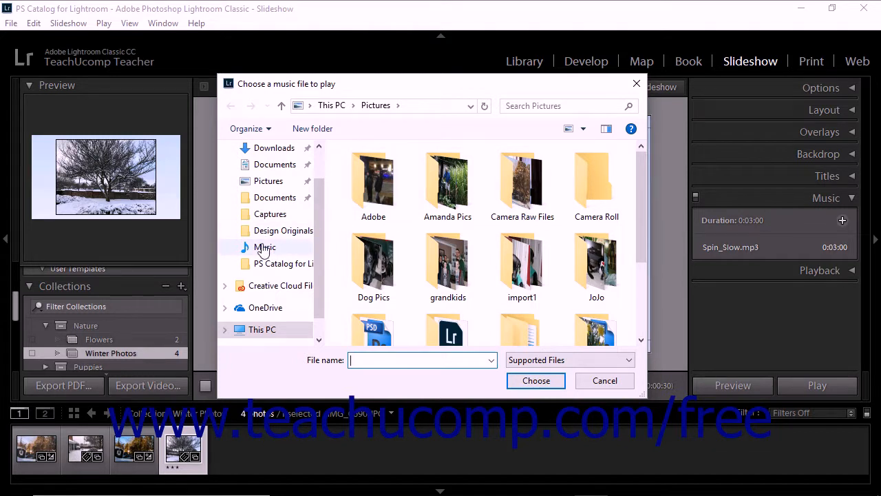
pyautogui.doubleClick(266, 247)
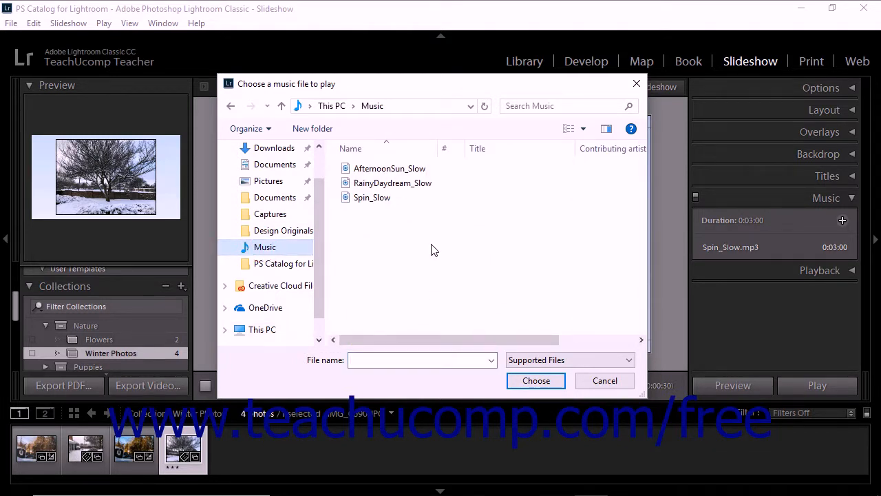
pyautogui.click(390, 168)
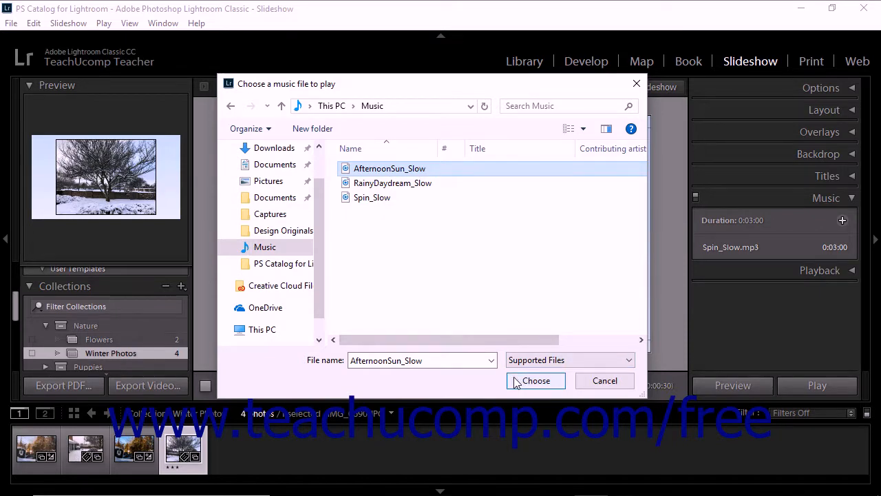
pyautogui.click(536, 380)
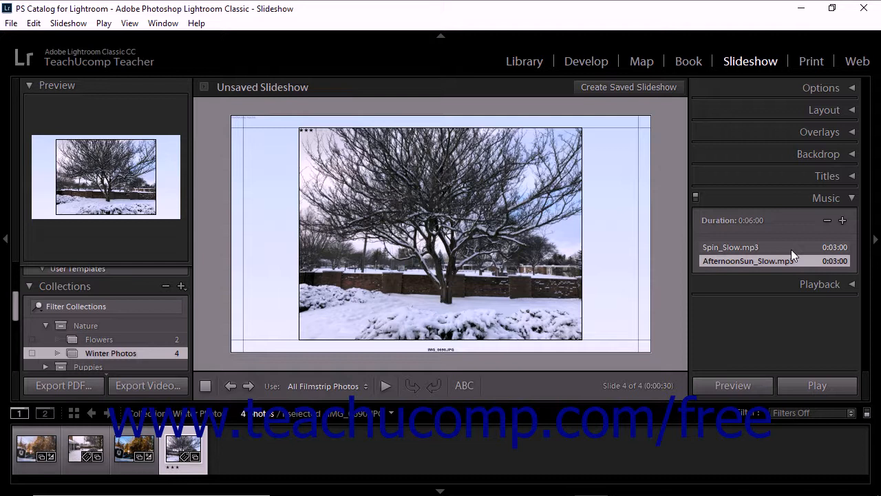
# Move AfternoonSun_Slow.mp3 above Spin_Slow.mp3 and remove Spin_Slow.mp3 from the music list
pyautogui.click(730, 247)
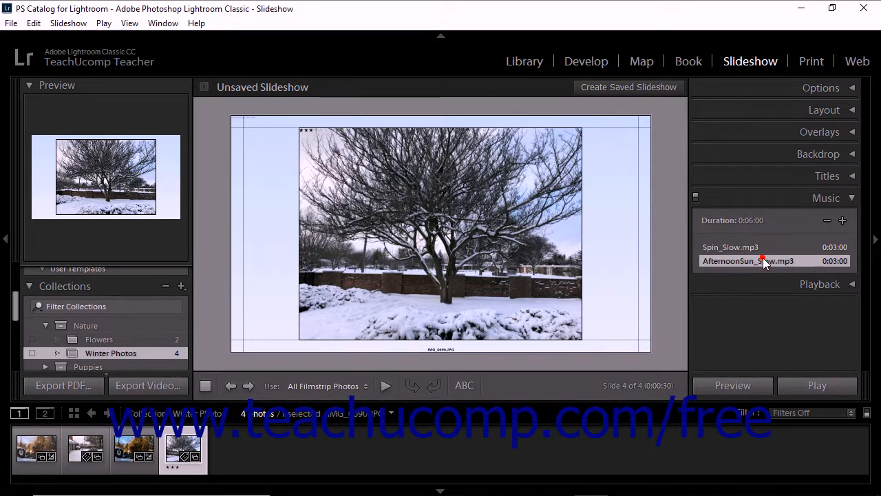
pyautogui.moveTo(762, 261); pyautogui.dragTo(748, 247)
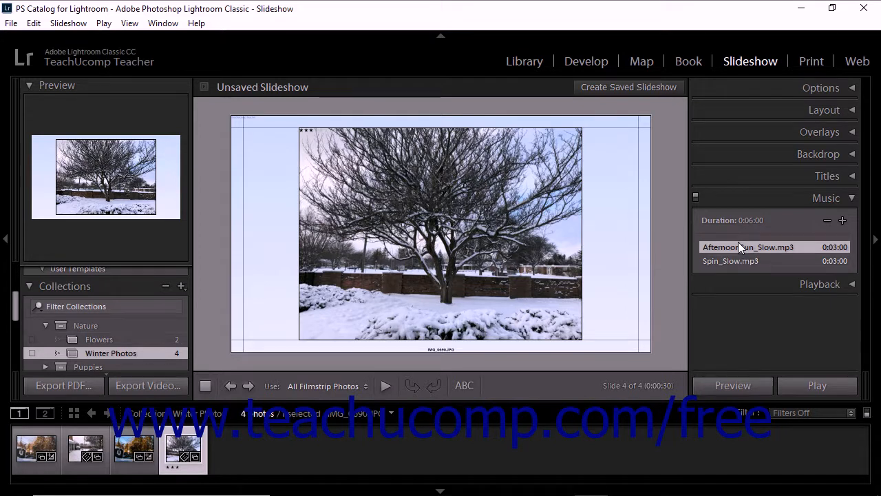
pyautogui.moveTo(729, 261)
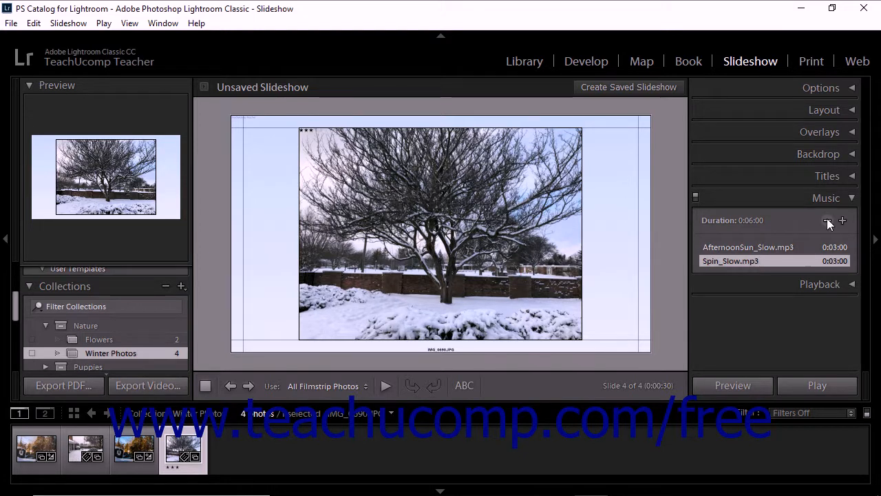
pyautogui.moveTo(827, 220)
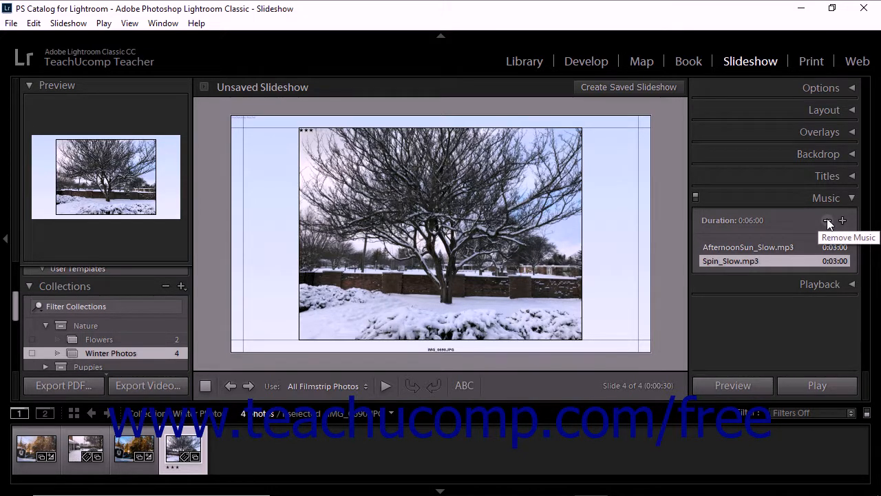
pyautogui.click(828, 221)
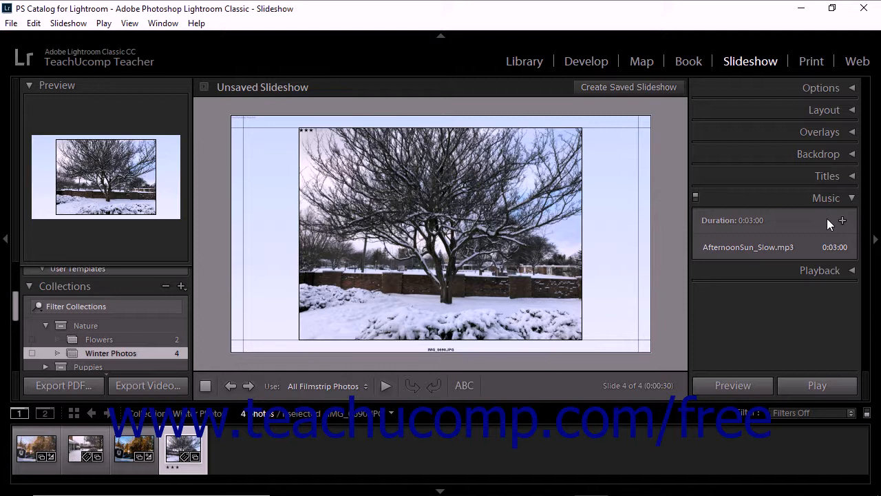
pyautogui.moveTo(839, 271)
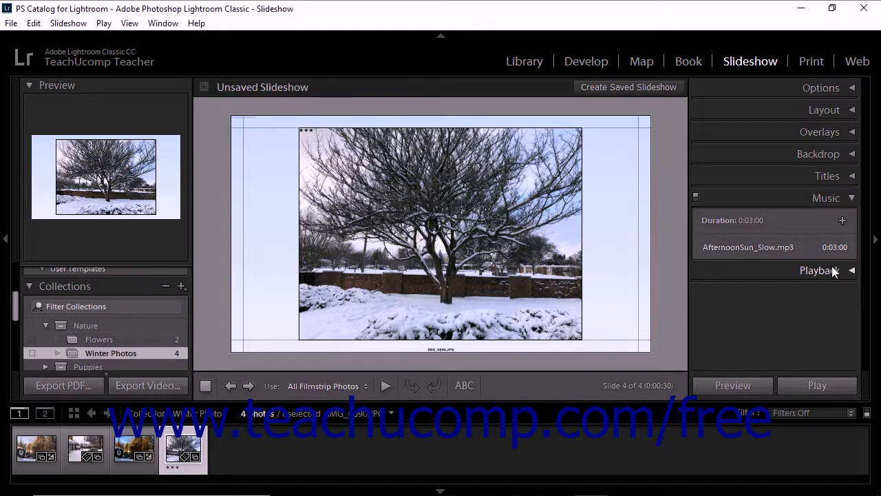
# Expand the Playback panel to show slide length and crossfade settings
pyautogui.click(820, 270)
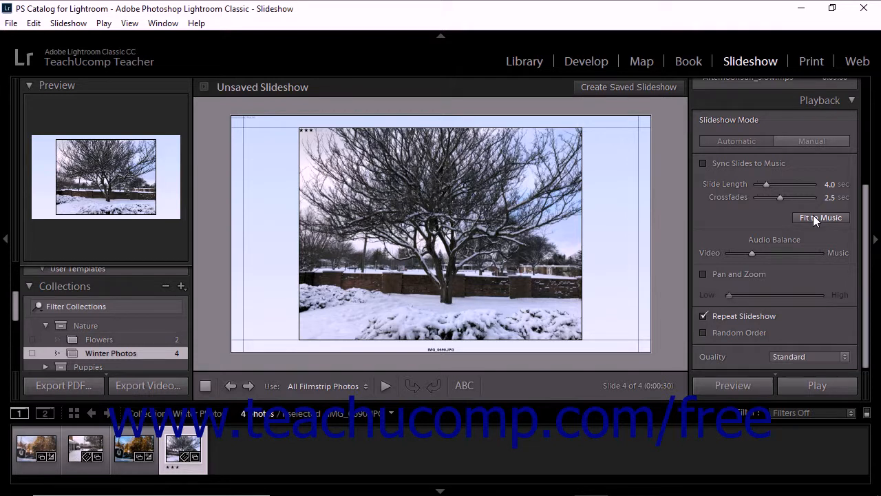
# Use Fit to Music to set slide length to 34.1 seconds for the 3:00 track
pyautogui.click(821, 217)
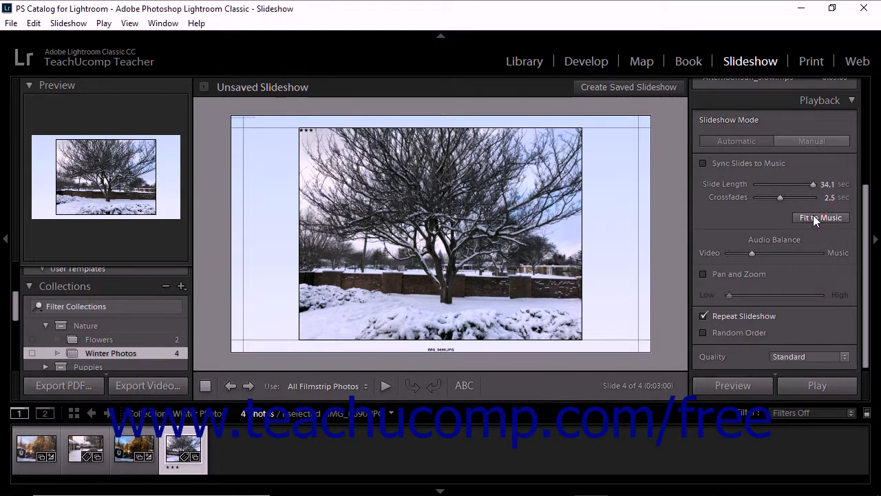